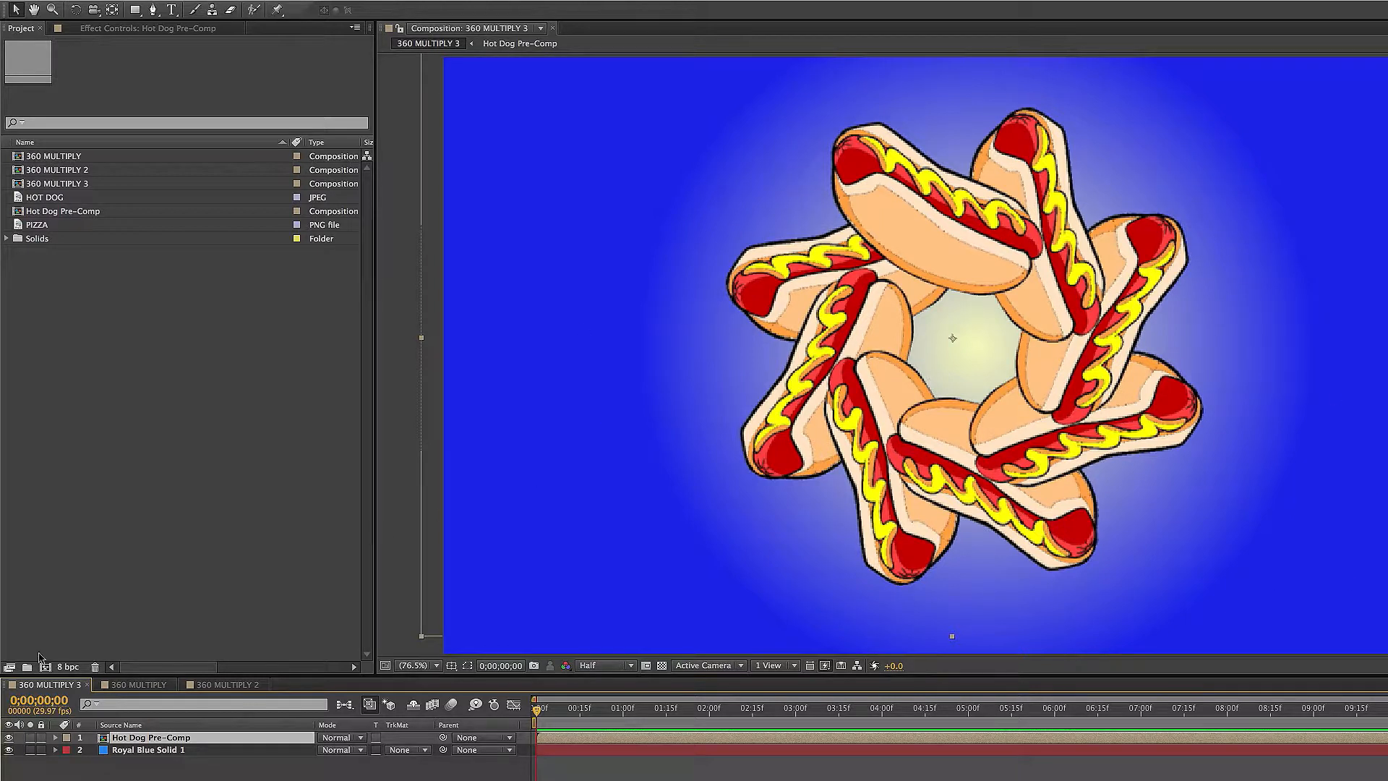
Step: Open the 360 MULTIPLY composition showing the single hot dog
{"action": "left_click", "coordinate": [139, 683]}
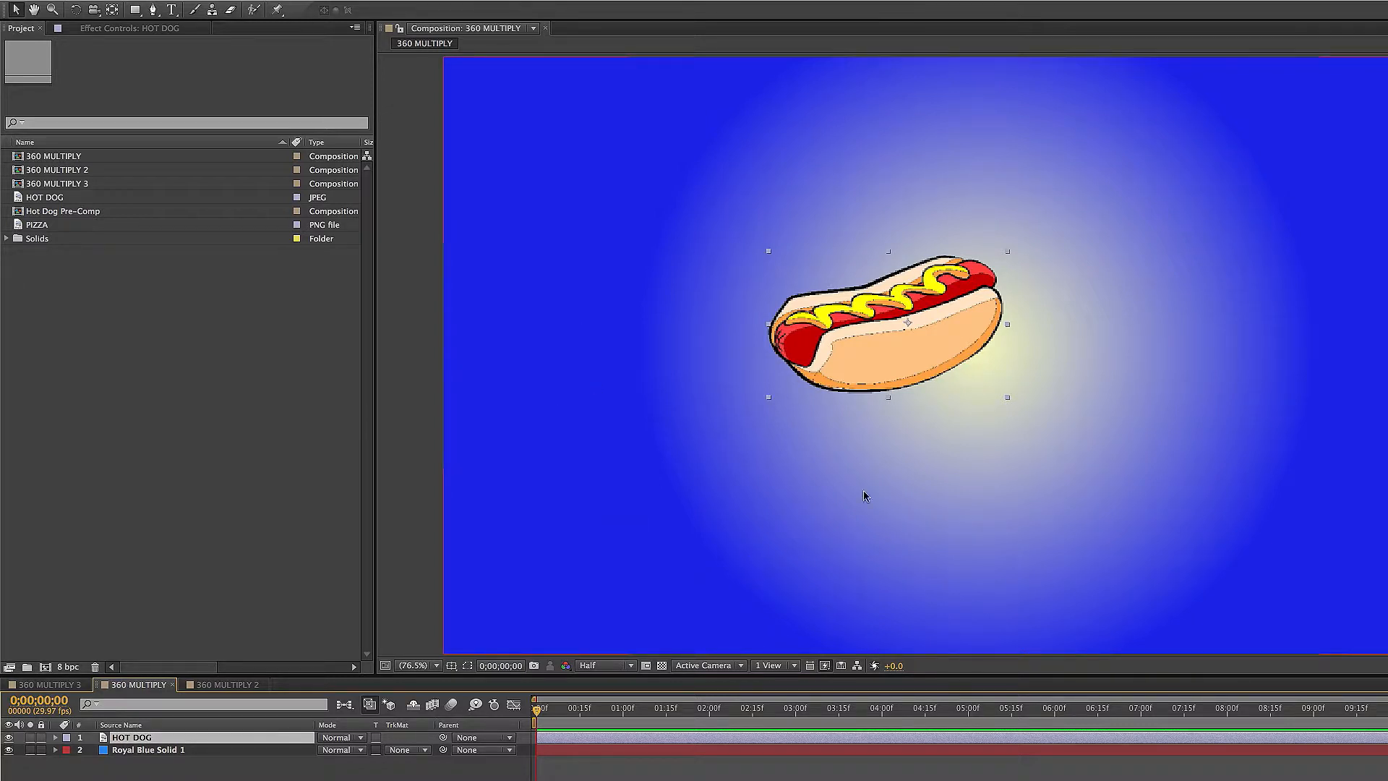
{"action": "mouse_move", "coordinate": [882, 340]}
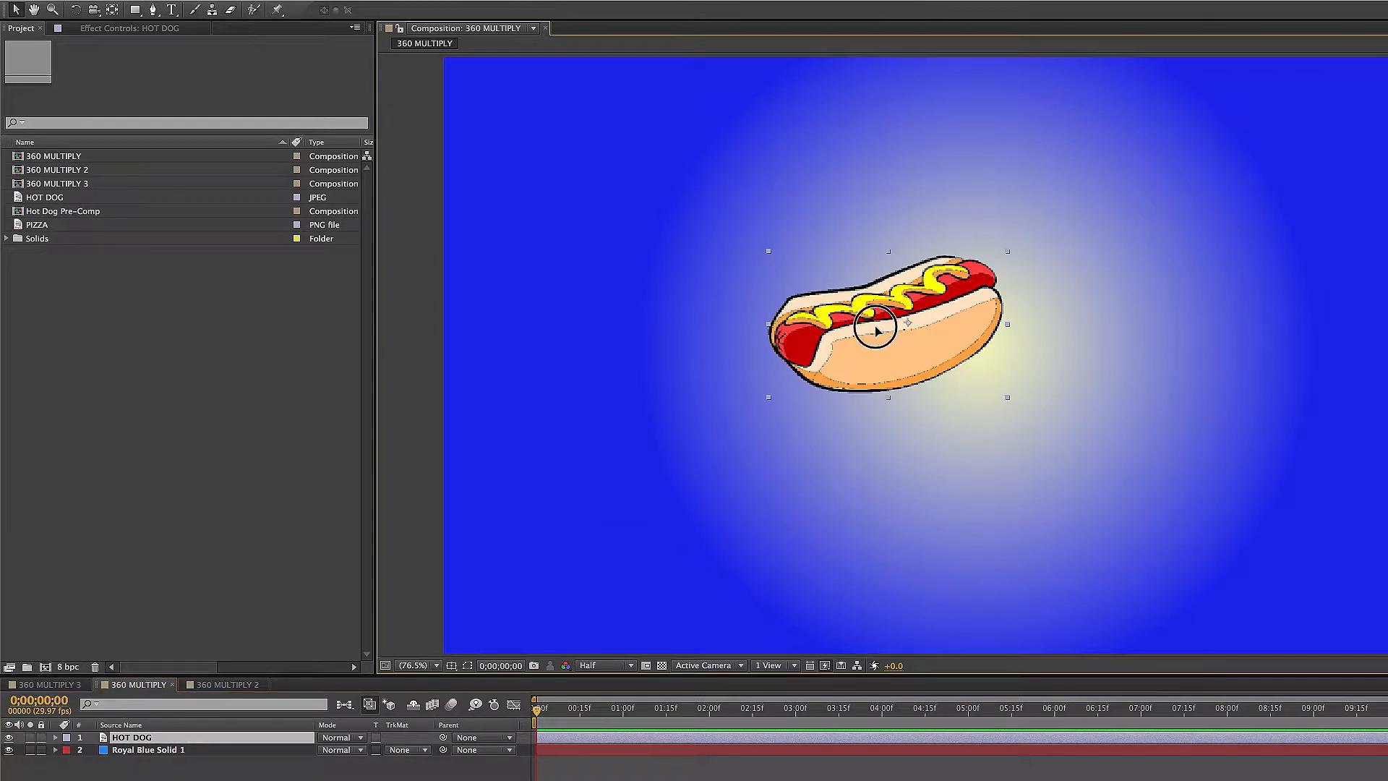
Step: Drag the hot dog's anchor point left with the Pan Behind tool
{"action": "left_click_drag", "start_coordinate": [881, 327], "coordinate": [845, 323]}
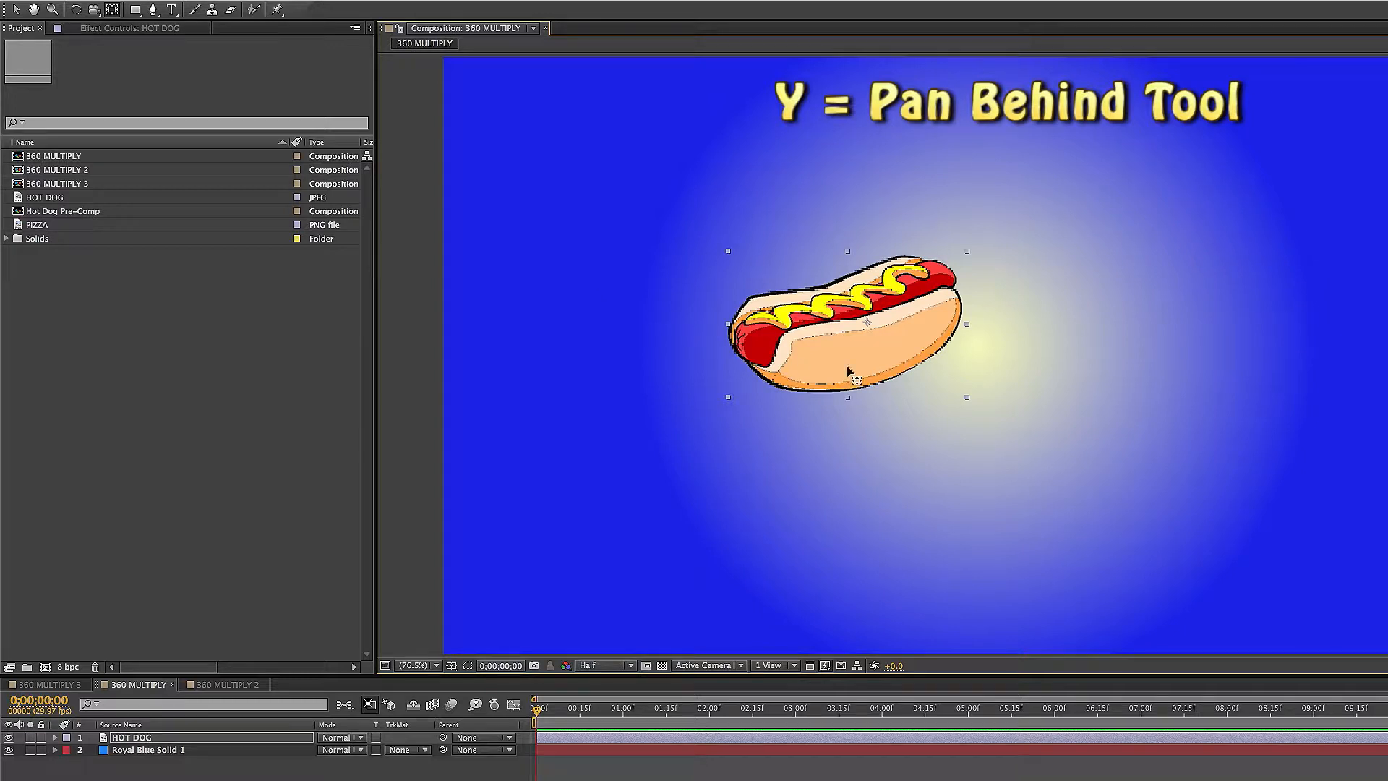
{"action": "mouse_move", "coordinate": [871, 329]}
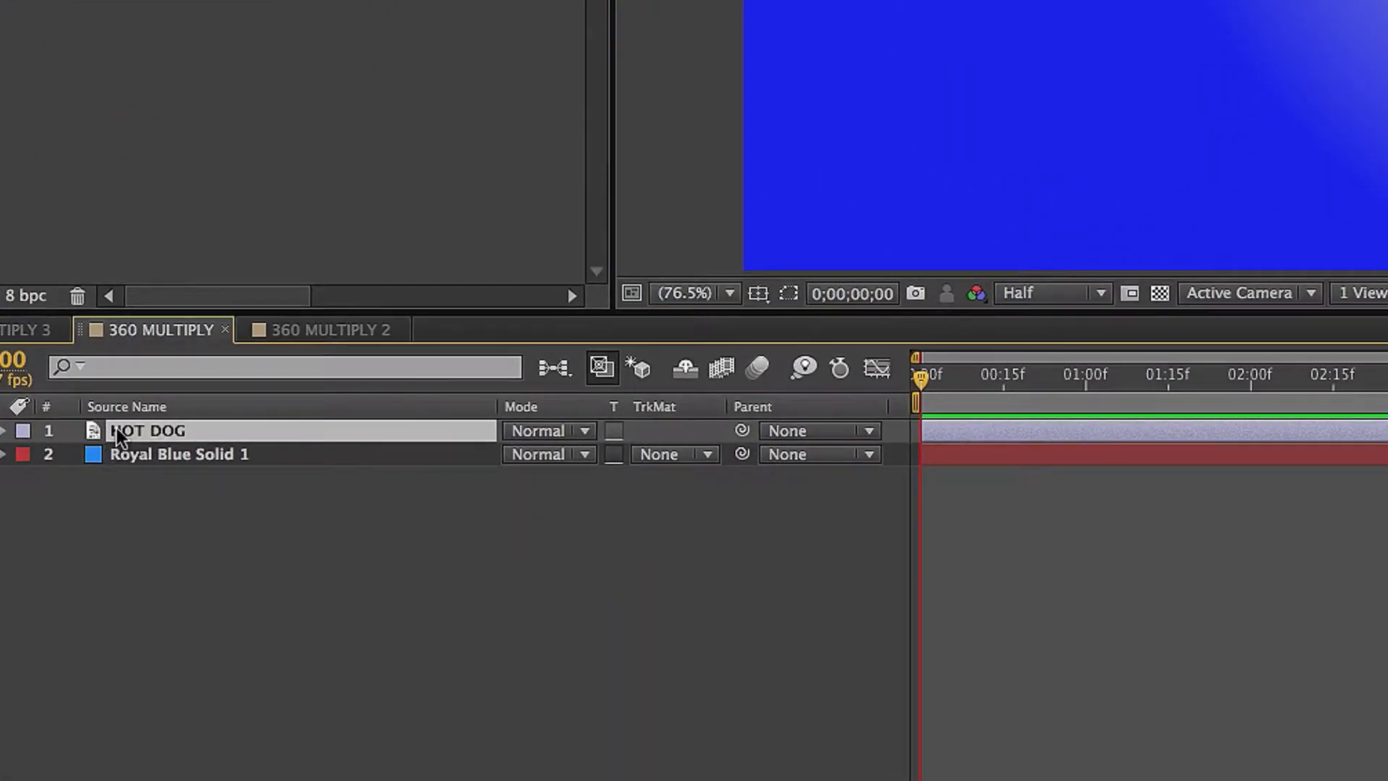
Step: Add the expression index*360/8 to the hot dog layer's Rotation
{"action": "key", "text": "r"}
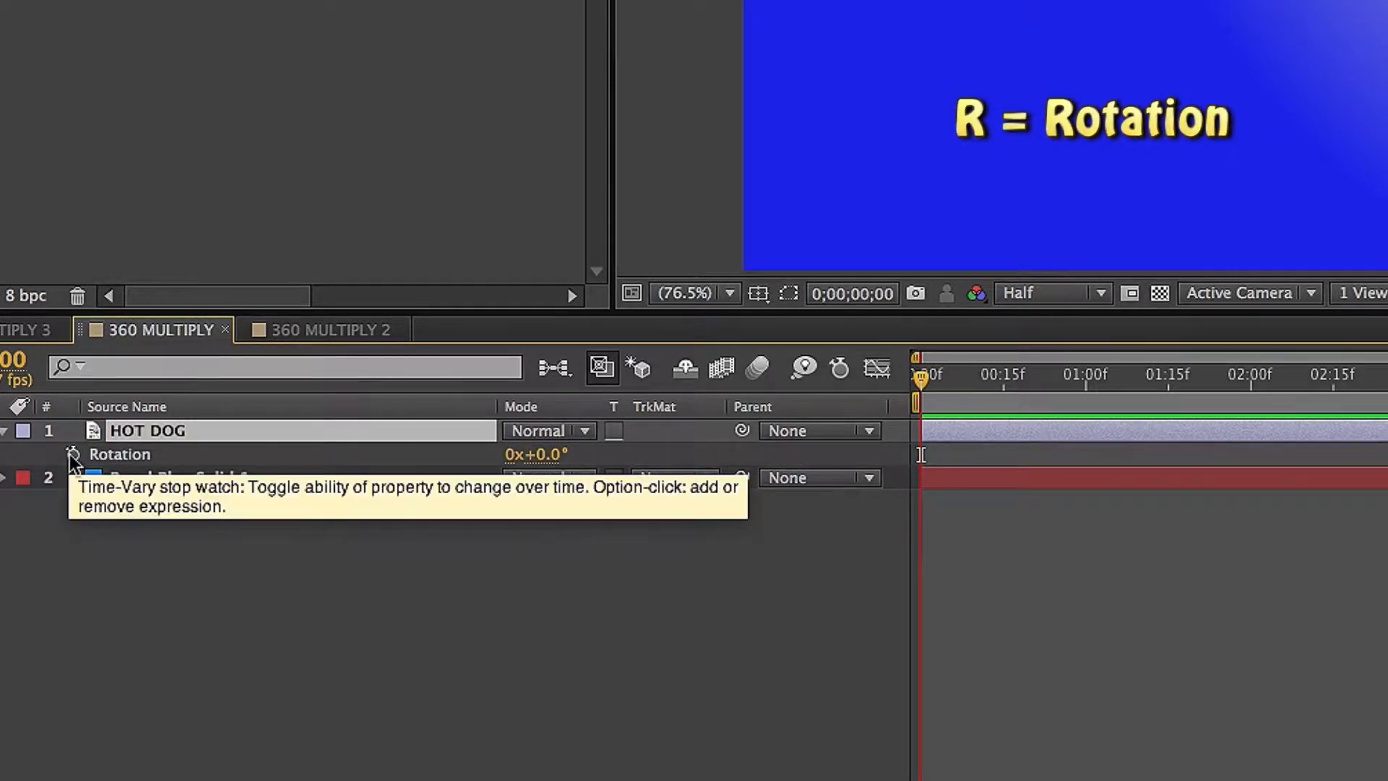
{"action": "left_click", "coordinate": [75, 454]}
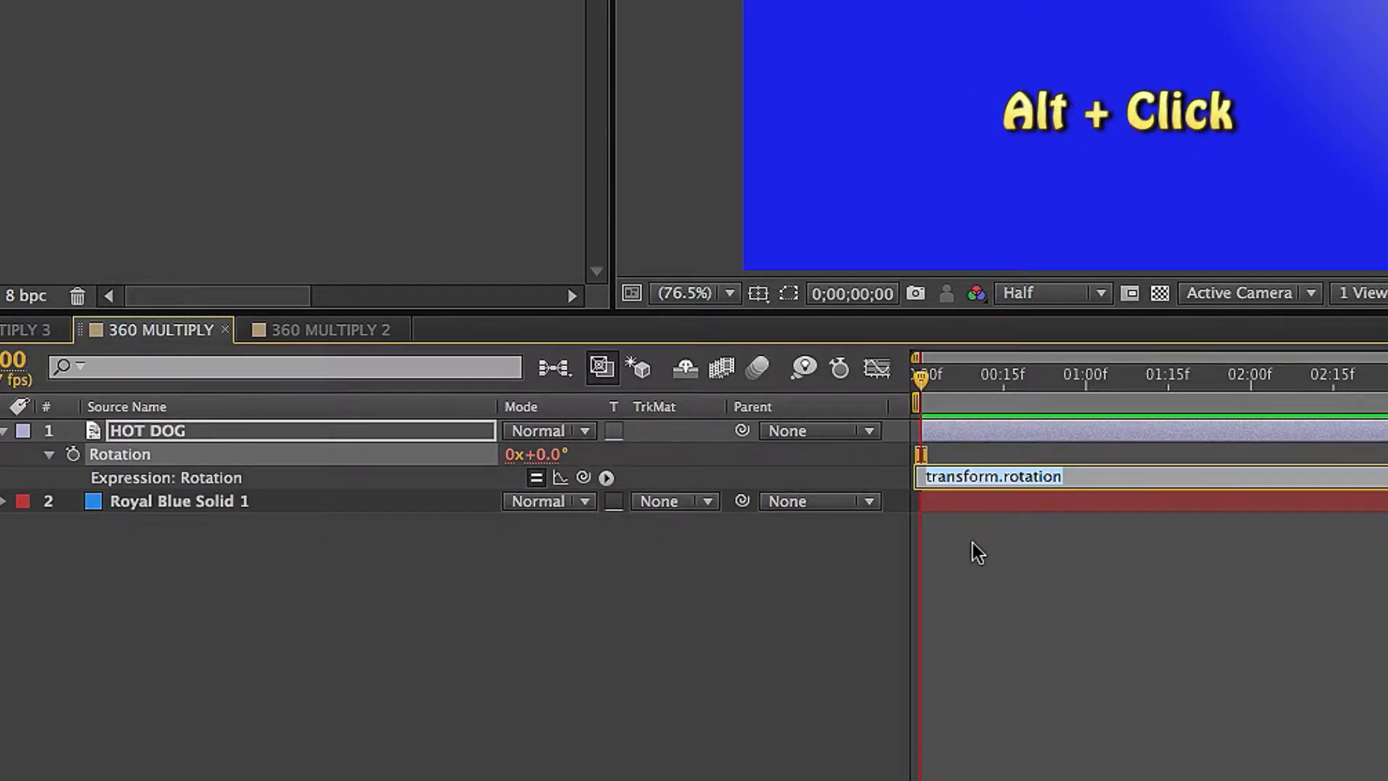
{"action": "type", "text": "index*360/"}
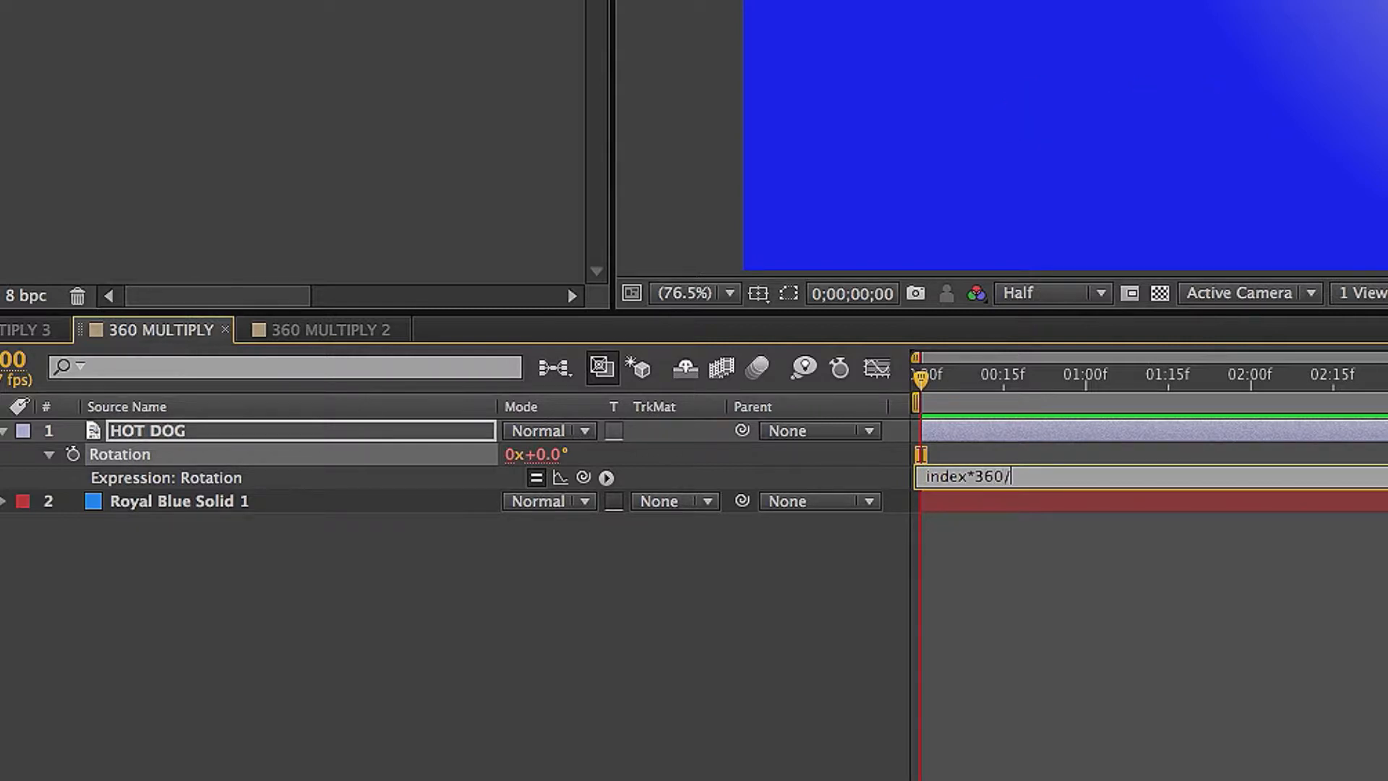
{"action": "type", "text": "8"}
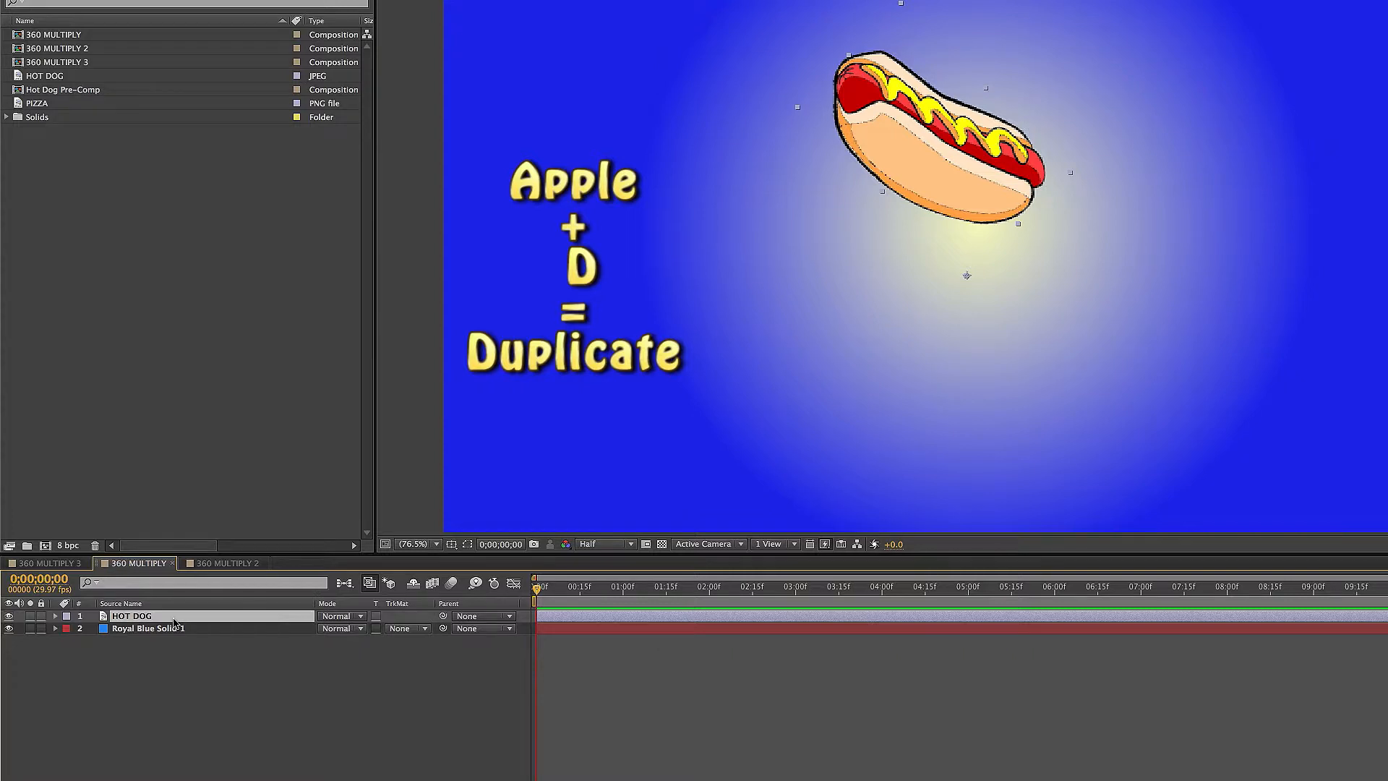
Step: Duplicate the HOT DOG layer into six copies fanning around the pivot
{"action": "key", "text": "cmd+d"}
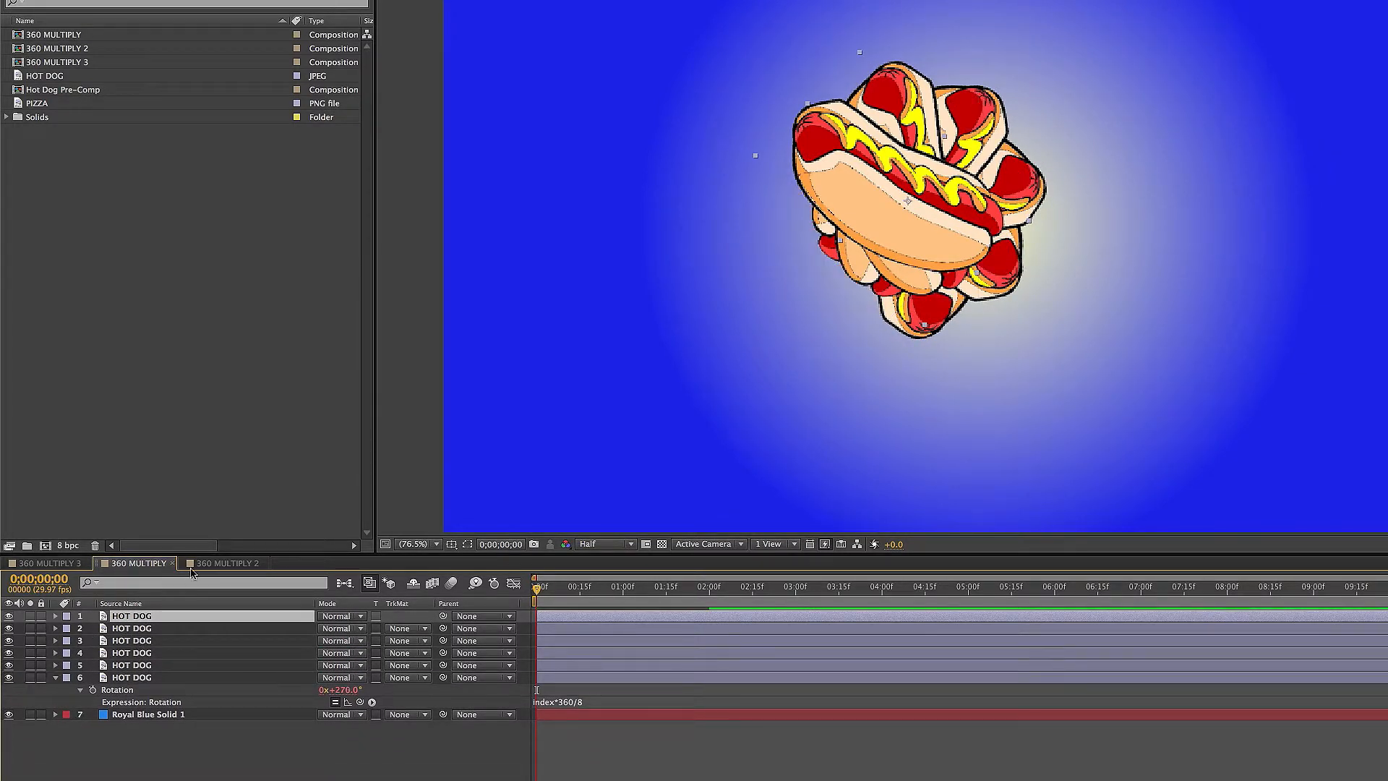
Step: Open the 360 MULTIPLY 2 composition with the single pizza slice
{"action": "left_click", "coordinate": [228, 562]}
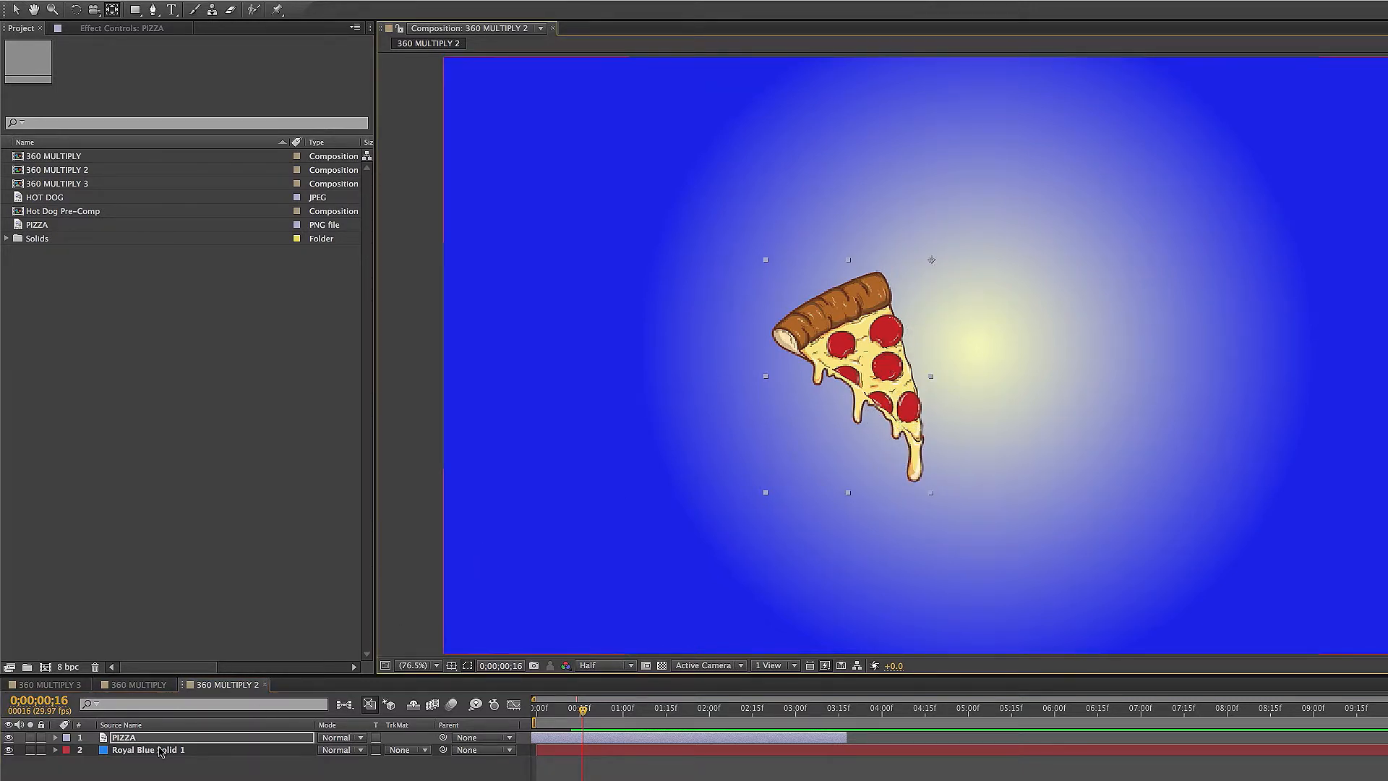
Step: Give the pizza's Rotation the expression index*360/10 and duplicate it into nine slices
{"action": "key", "text": "r"}
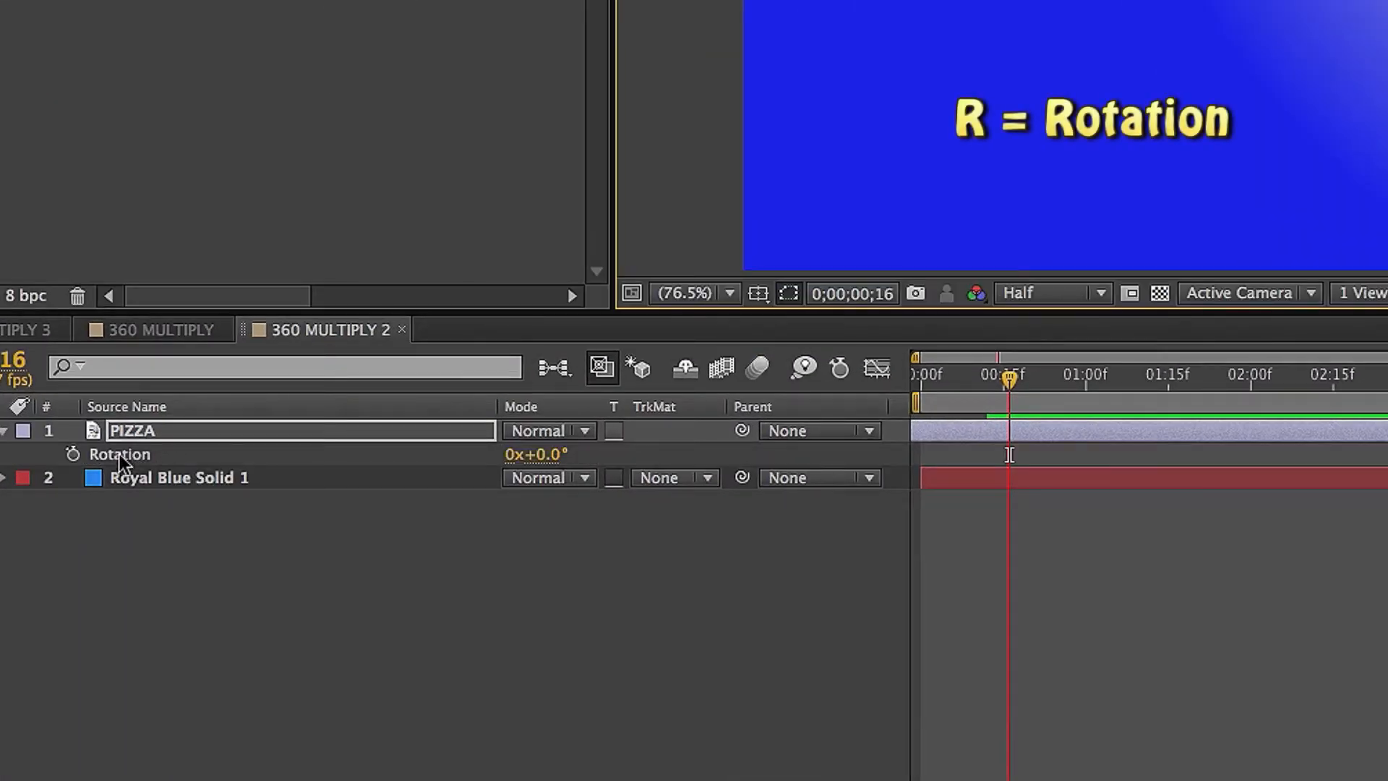
{"action": "left_click", "coordinate": [74, 454]}
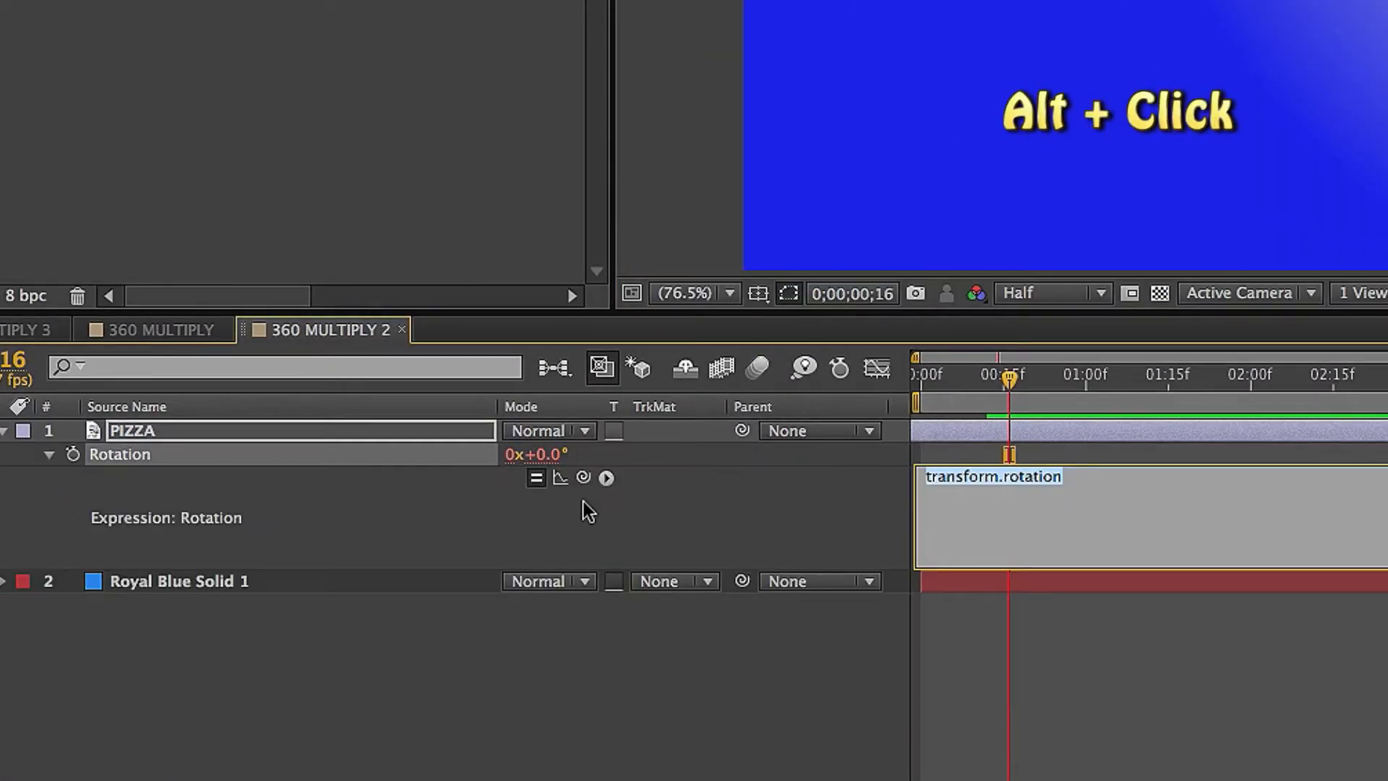
{"action": "type", "text": "index*360/"}
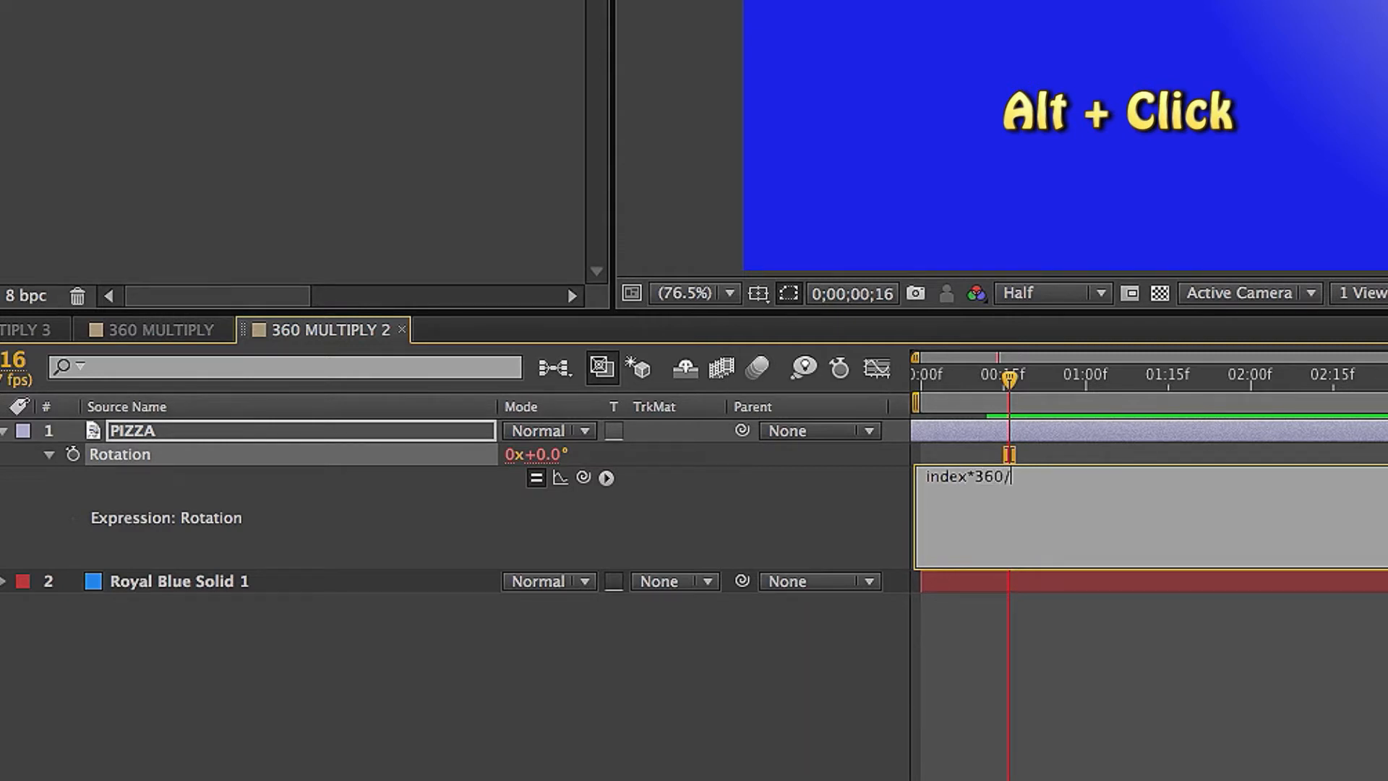
{"action": "type", "text": "10"}
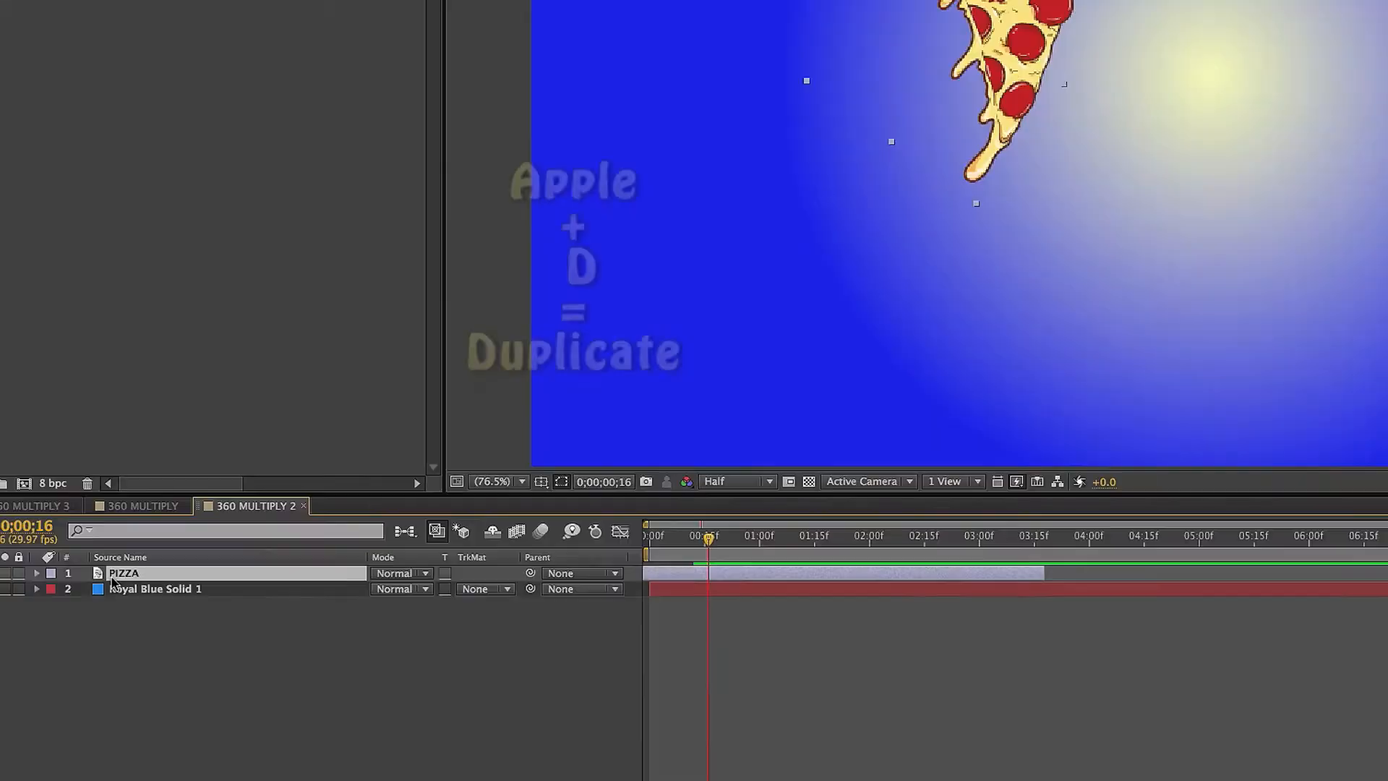
{"action": "key", "text": "cmd+d"}
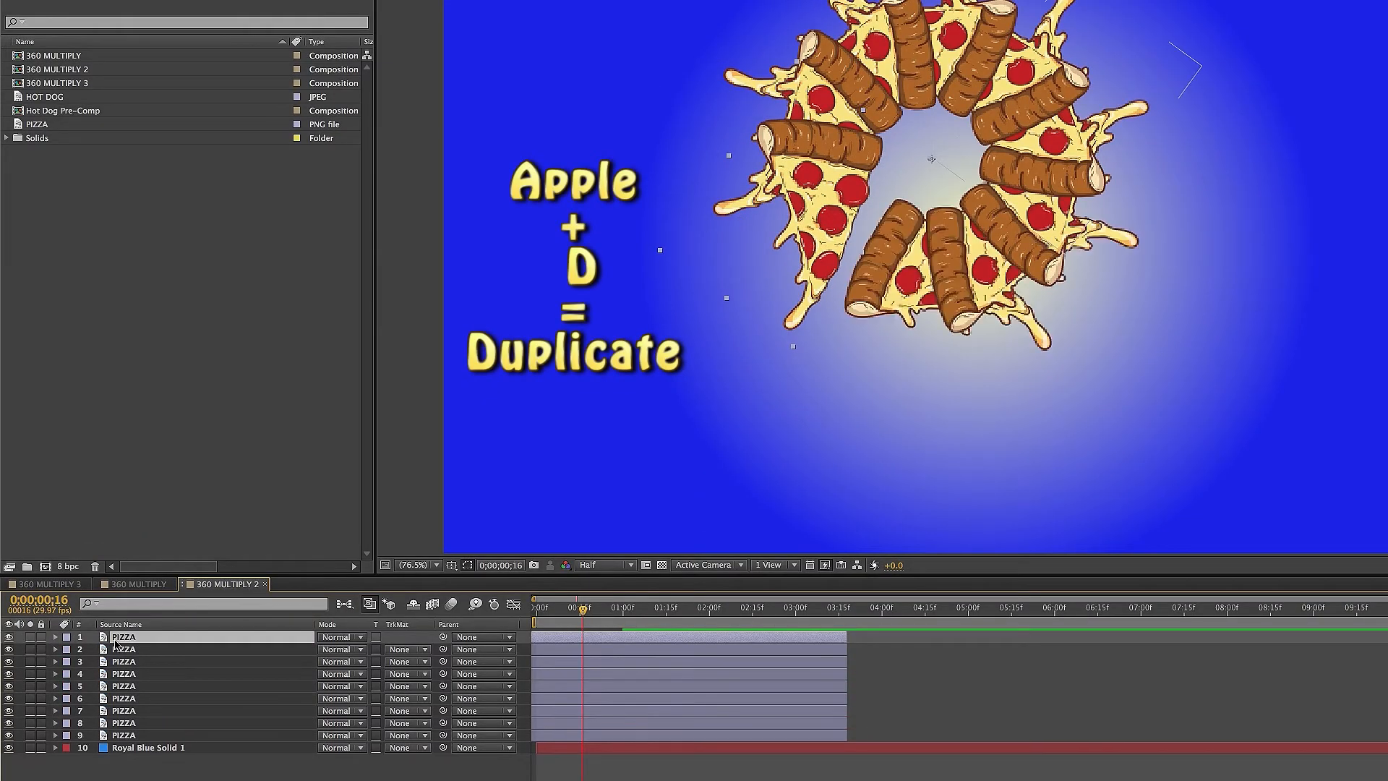